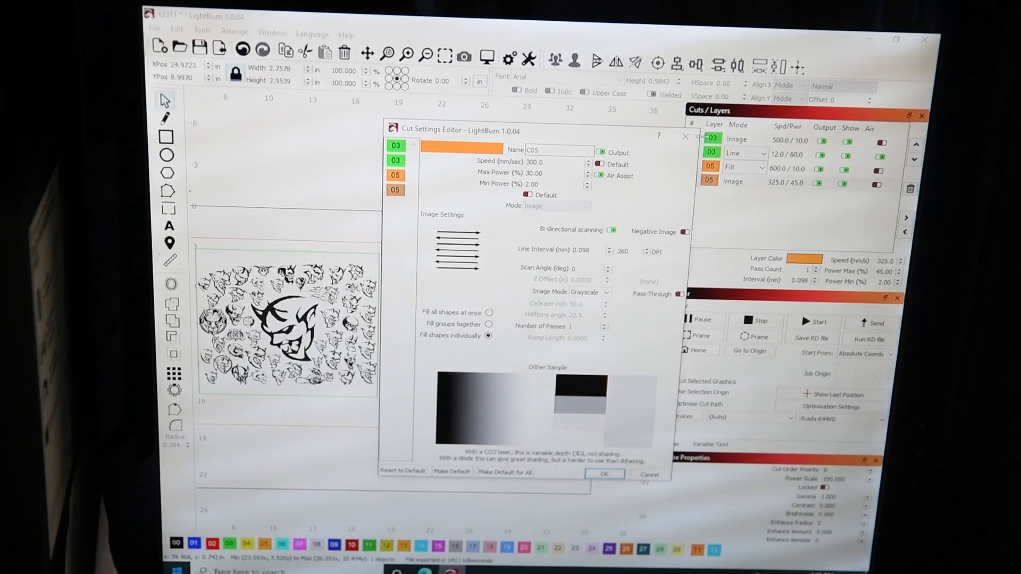
Give layer C05 speed 400 mm/s, 10% max and min power, and Dither image mode.
{"action": "left_click", "coordinate": [604, 474]}
{"action": "type", "text": "100"}
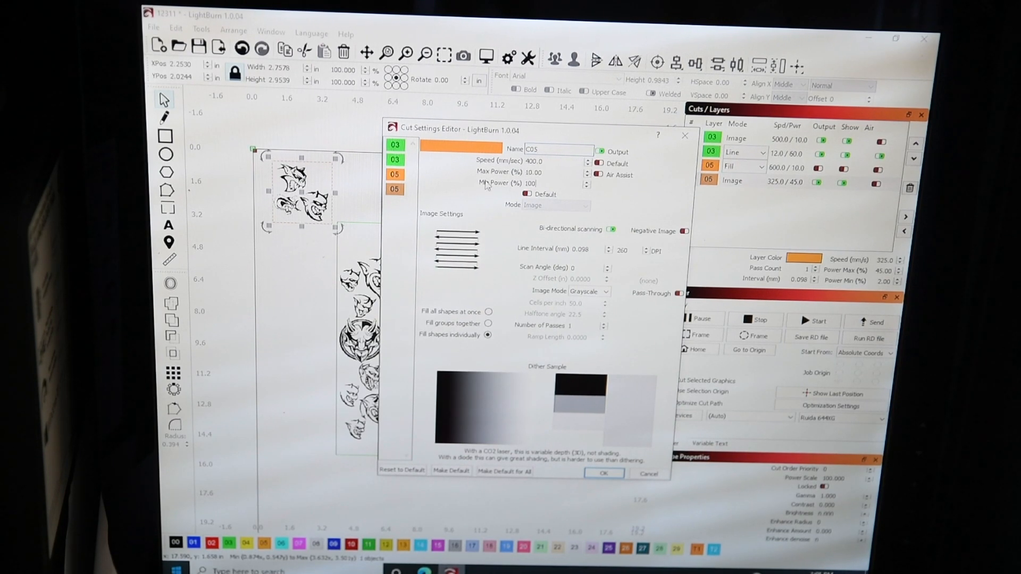
{"action": "left_click", "coordinate": [531, 183]}
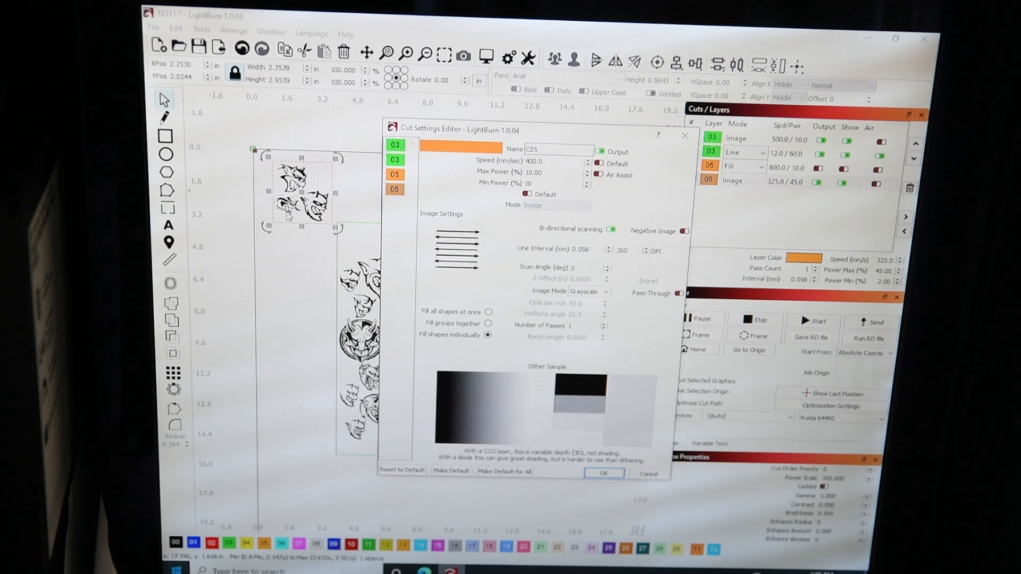
{"action": "left_click", "coordinate": [553, 183]}
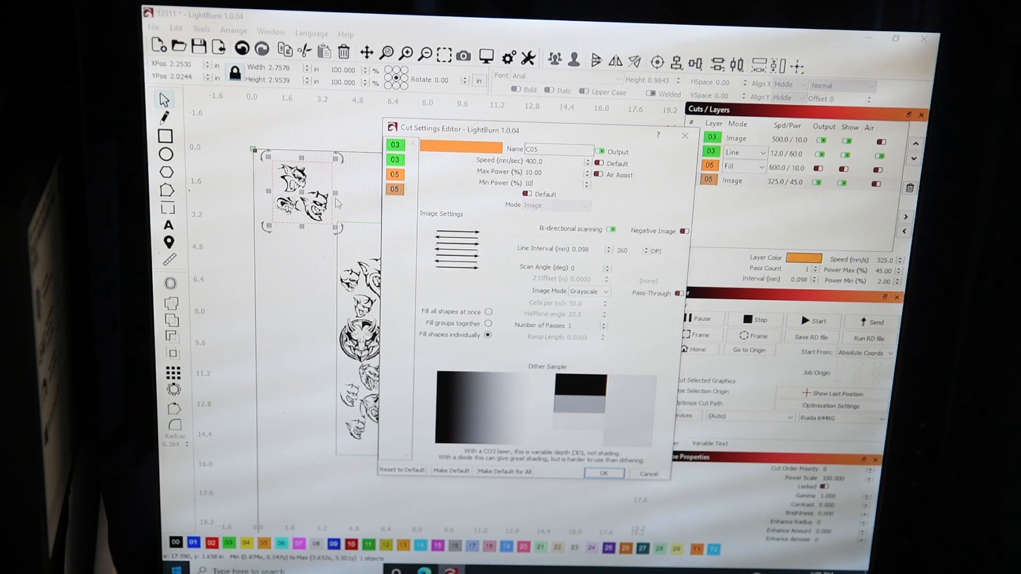
{"action": "left_click", "coordinate": [586, 291]}
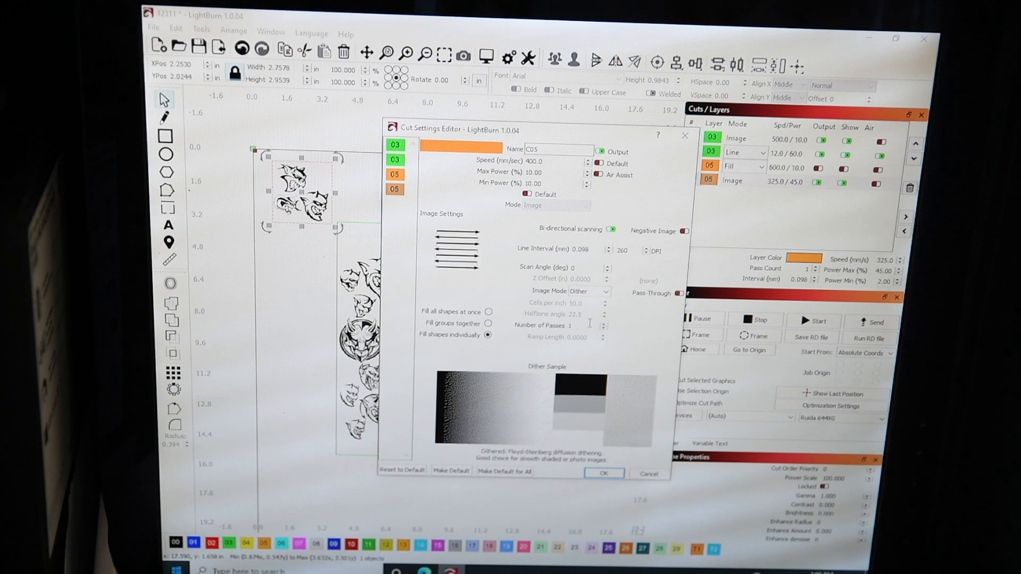
{"action": "left_click", "coordinate": [588, 291]}
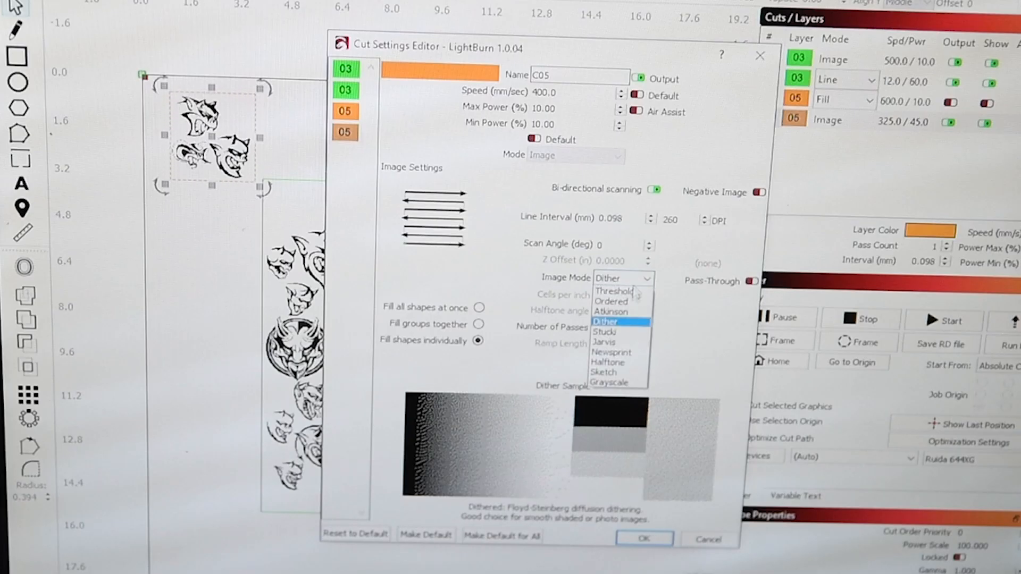
{"action": "left_click", "coordinate": [606, 322]}
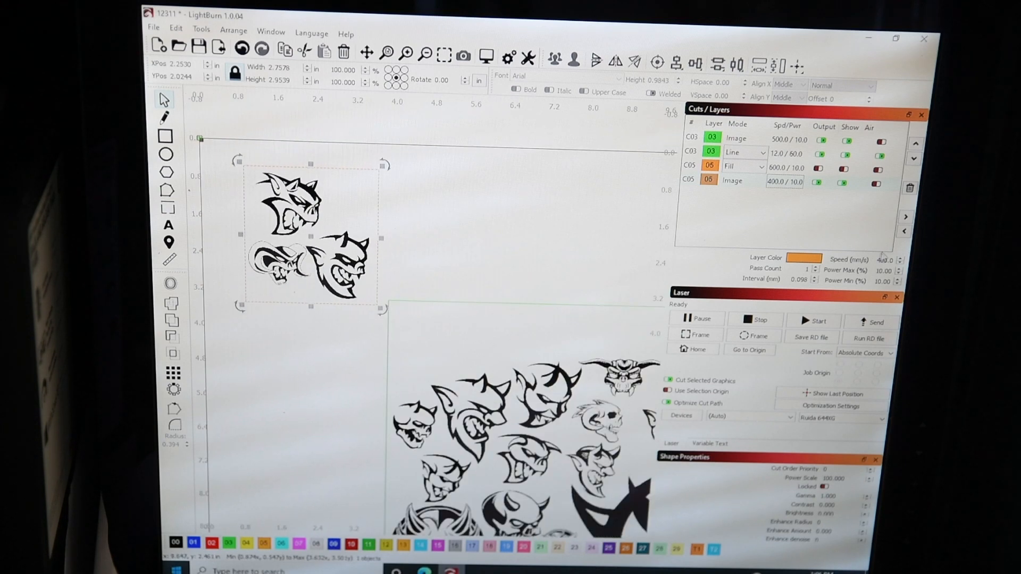
{"action": "mouse_move", "coordinate": [874, 323]}
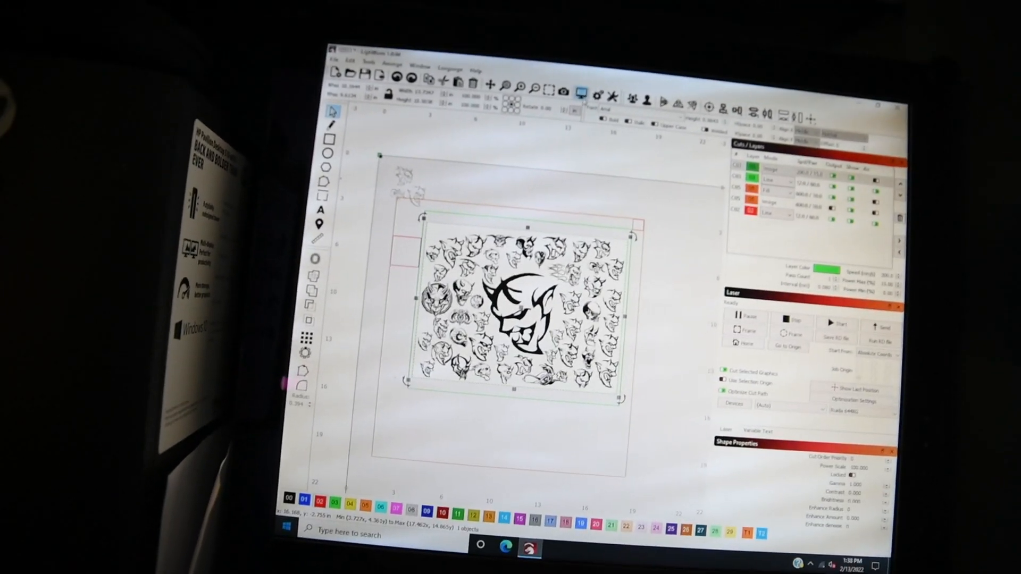
Open the engraving preview showing the collage's cut distance and estimated time.
{"action": "left_click", "coordinate": [586, 93]}
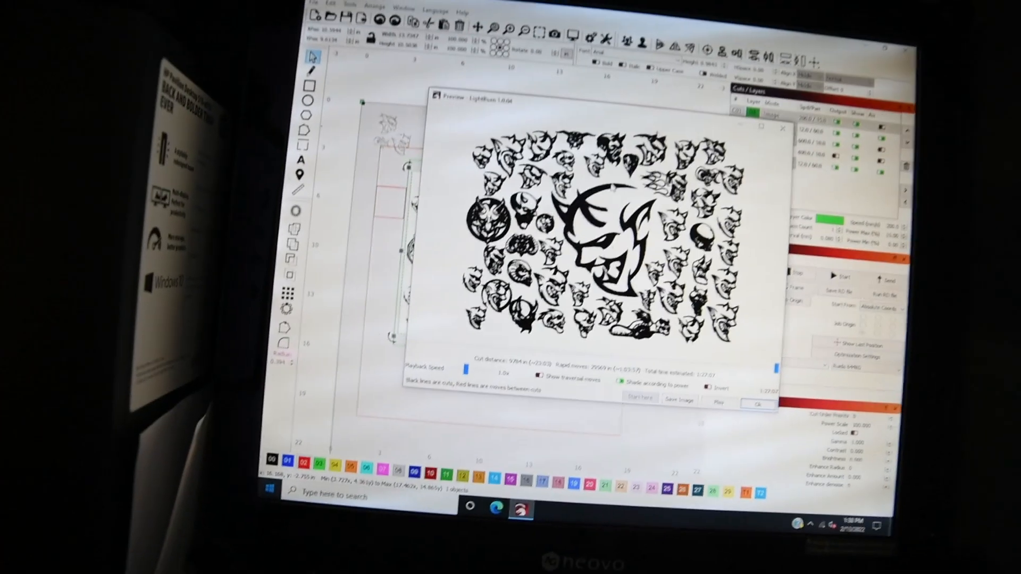